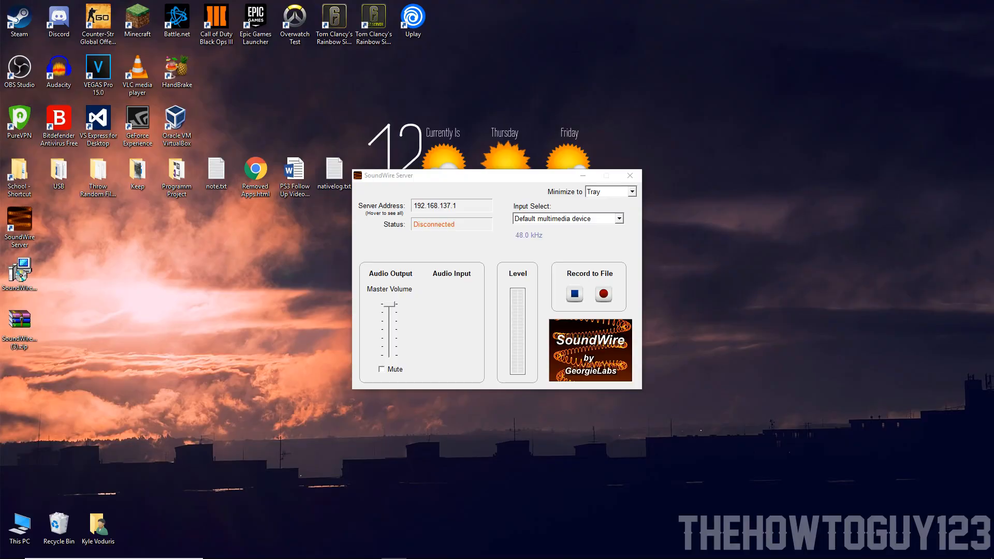
{"action": "mouse_move", "coordinate": [738, 218]}
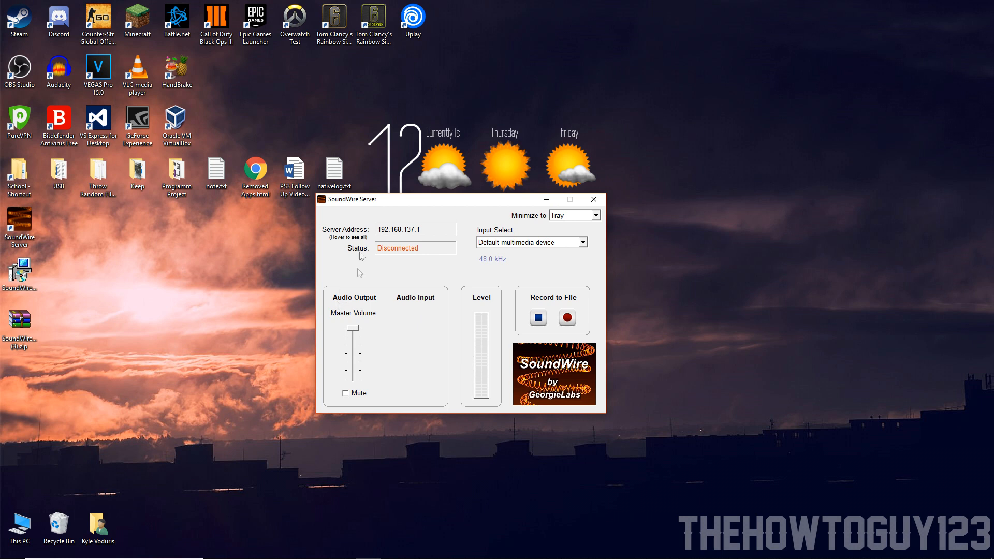
{"action": "mouse_move", "coordinate": [355, 328]}
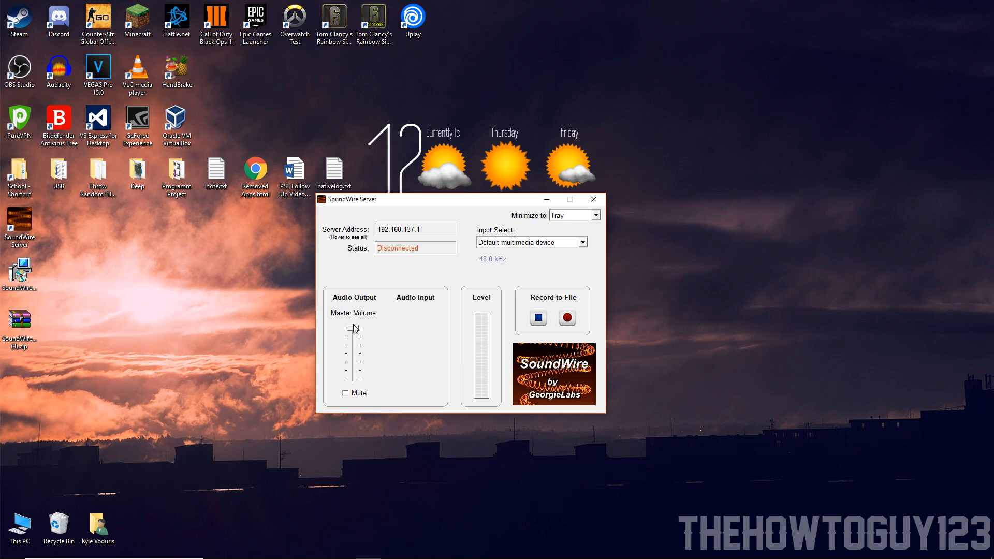
{"action": "mouse_move", "coordinate": [422, 290]}
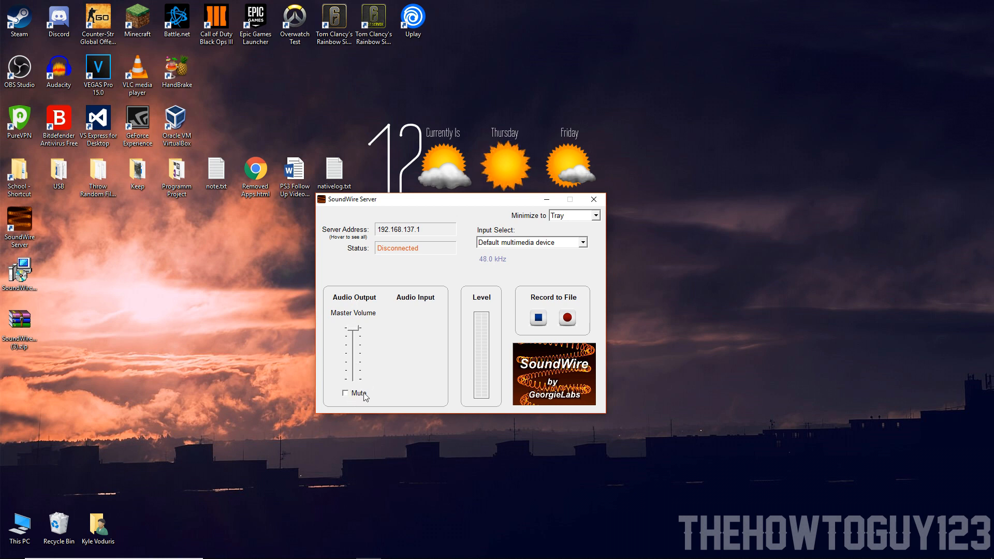
{"action": "left_click", "coordinate": [346, 393]}
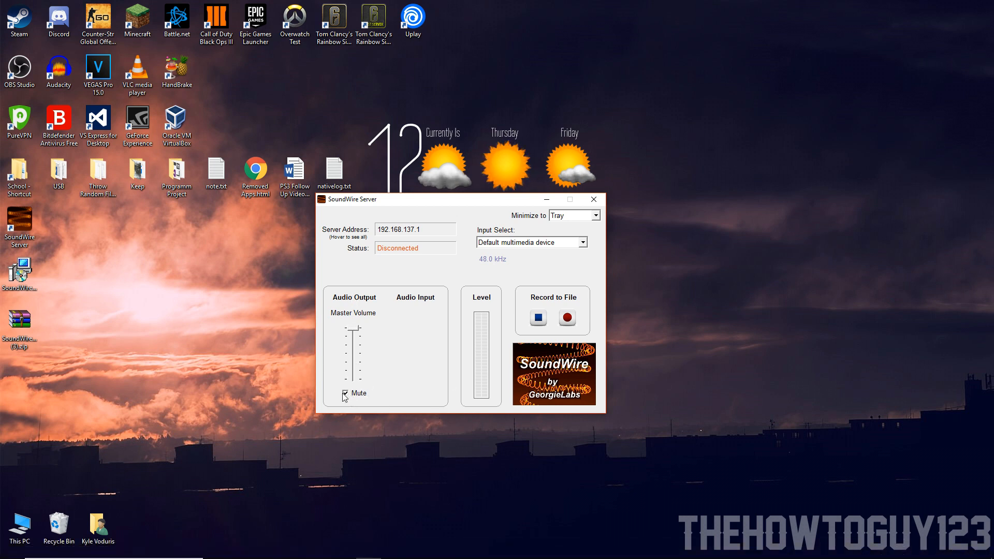
{"action": "left_click", "coordinate": [345, 394]}
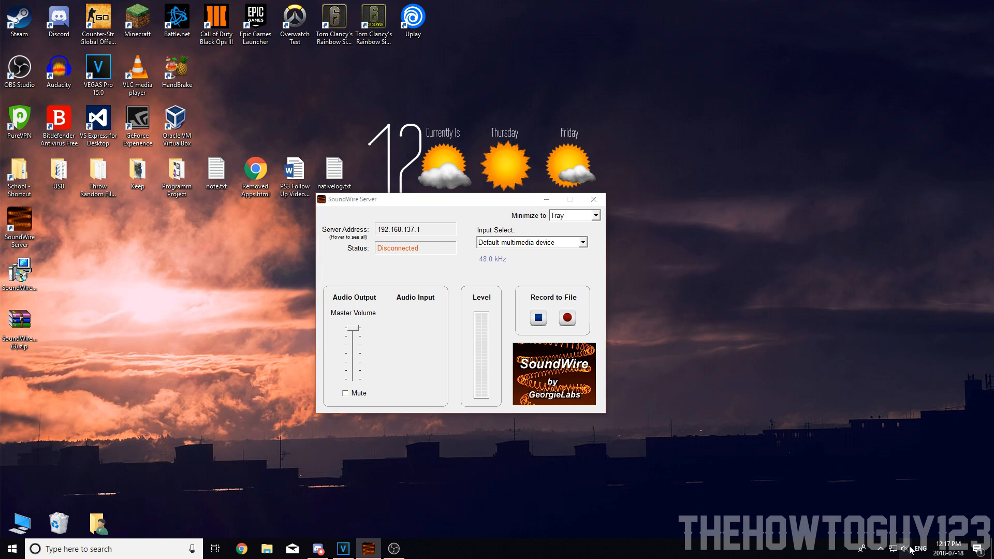
{"action": "left_click", "coordinate": [905, 548]}
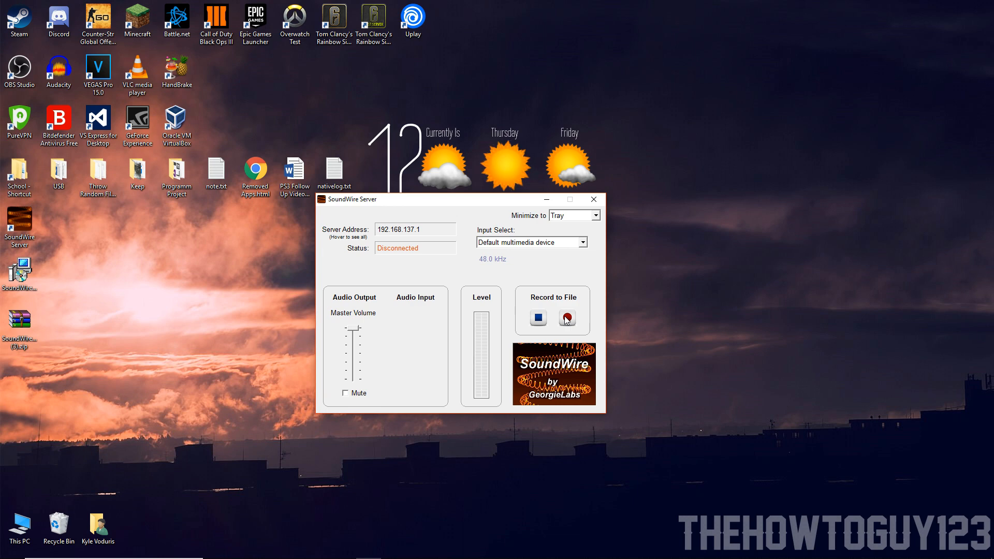
{"action": "left_click", "coordinate": [591, 242]}
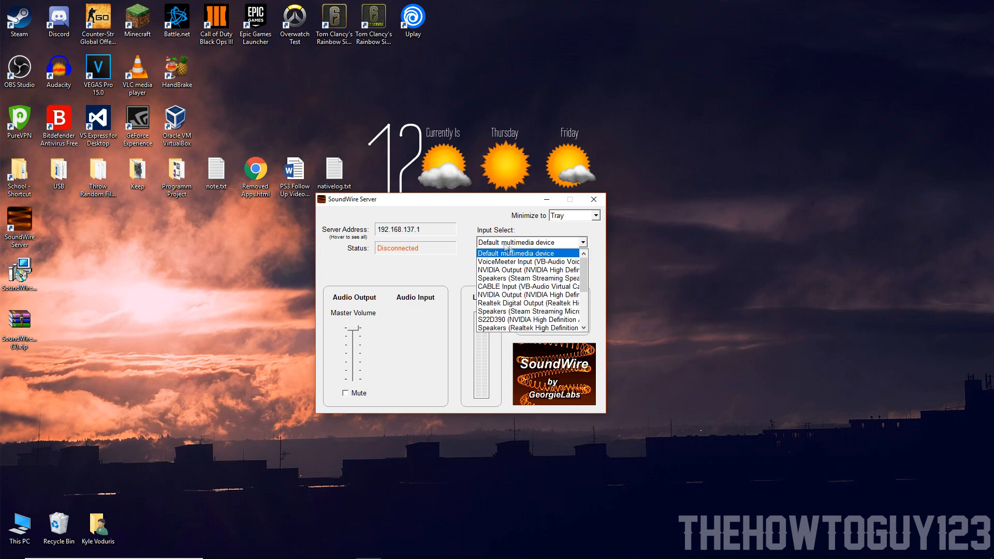
{"action": "scroll", "scroll_direction": "down", "scroll_amount": 3}
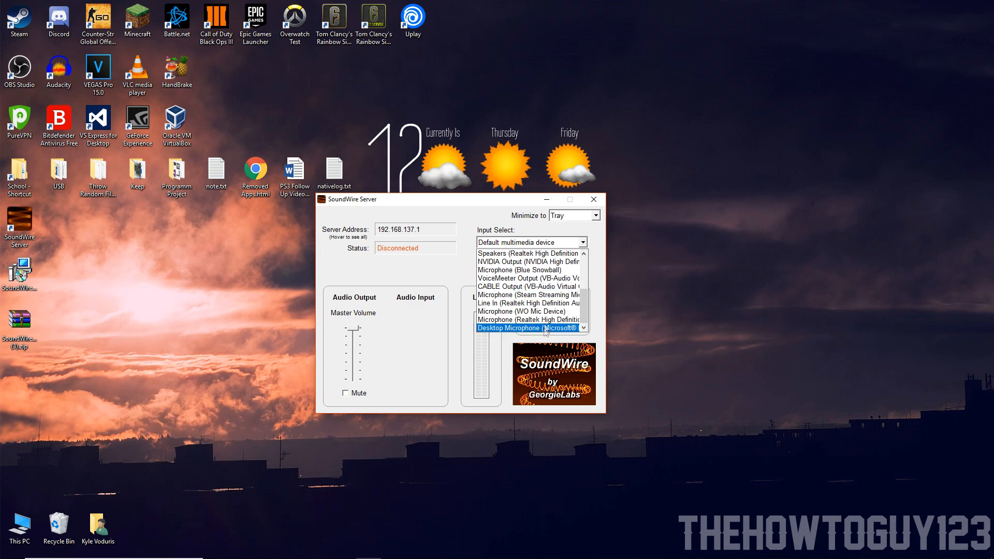
{"action": "left_click", "coordinate": [528, 241]}
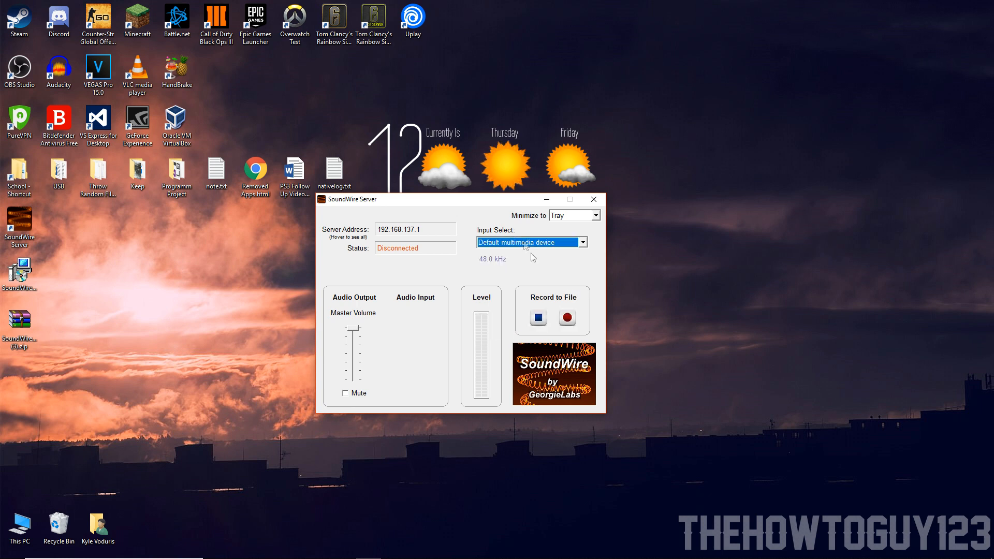
{"action": "left_click", "coordinate": [594, 215]}
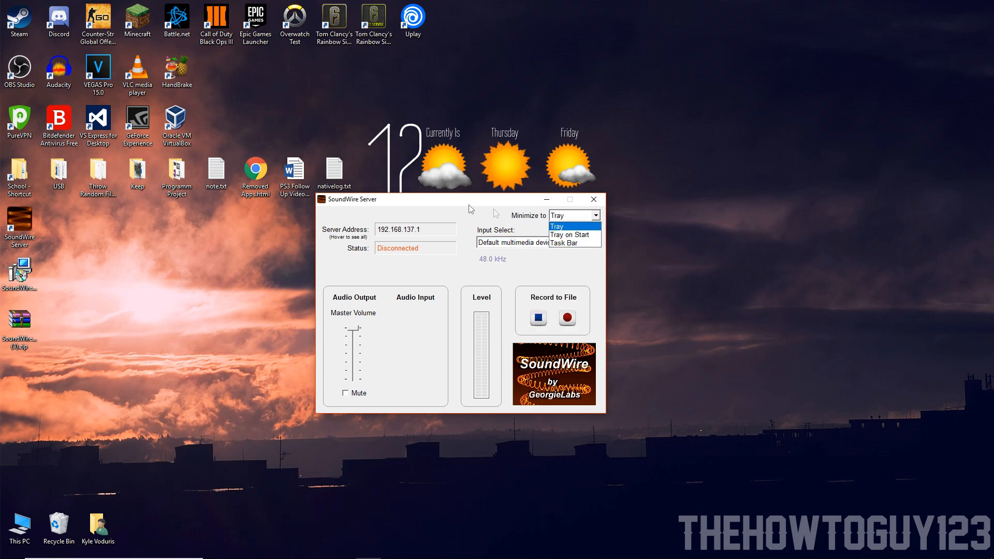
{"action": "left_click", "coordinate": [555, 225]}
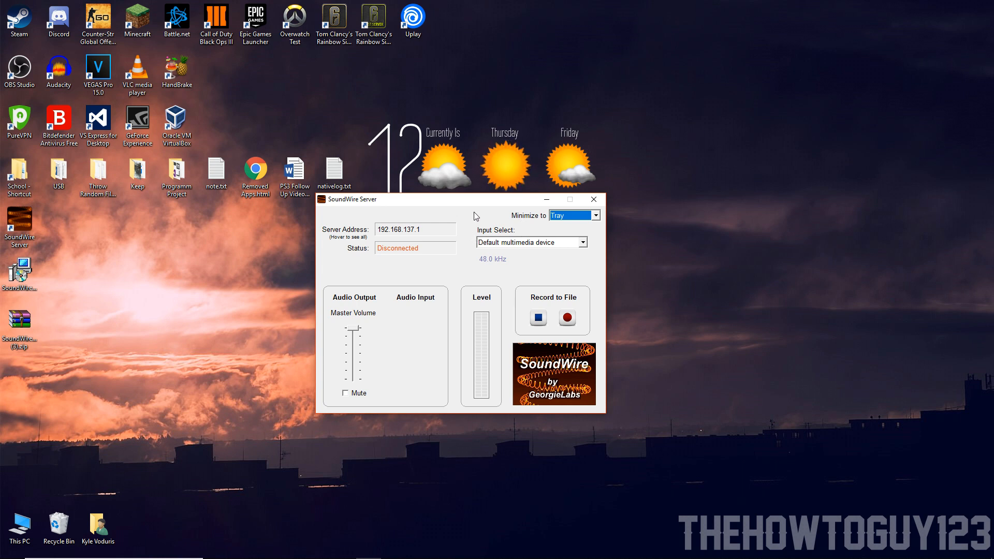
{"action": "left_click", "coordinate": [595, 215]}
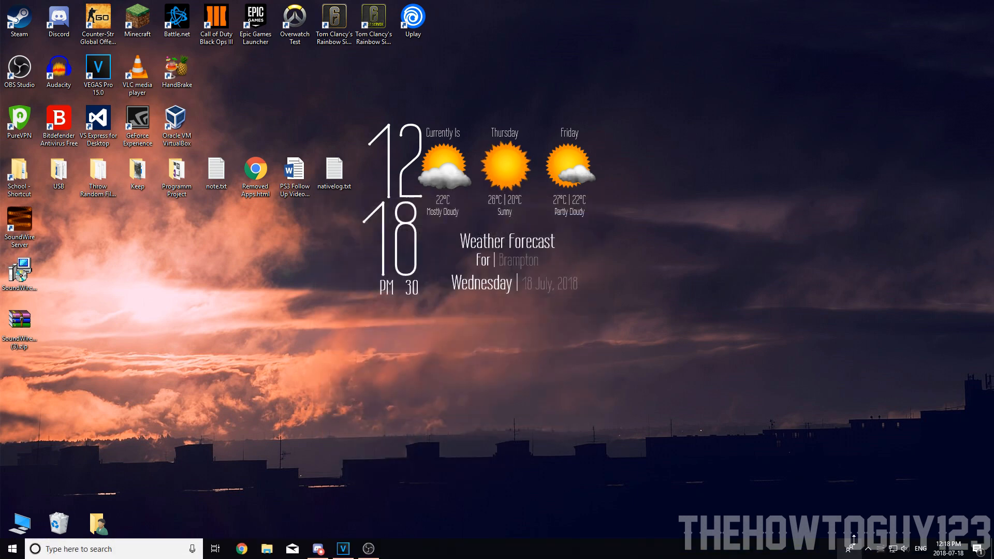
{"action": "double_click", "coordinate": [20, 225]}
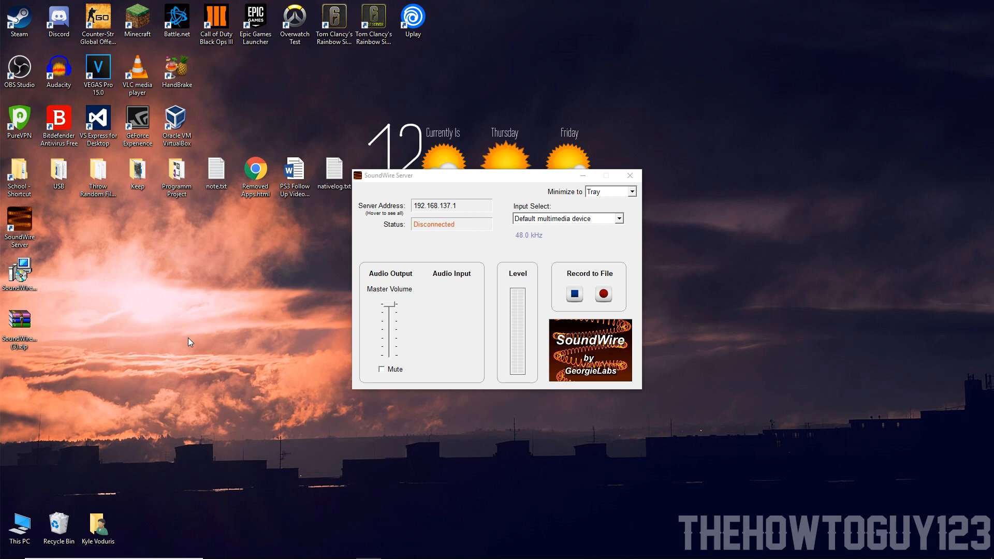
{"action": "mouse_move", "coordinate": [199, 368]}
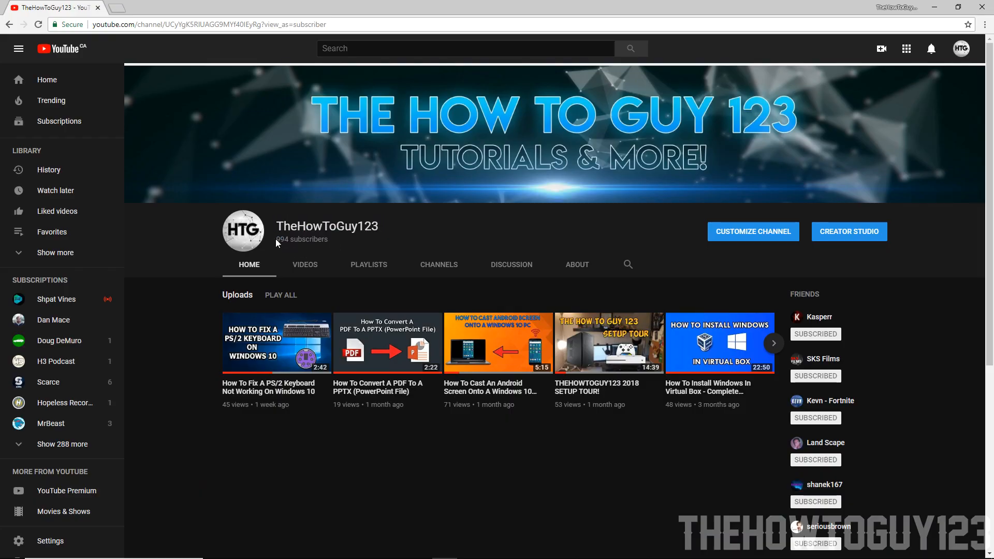
{"action": "mouse_move", "coordinate": [349, 238]}
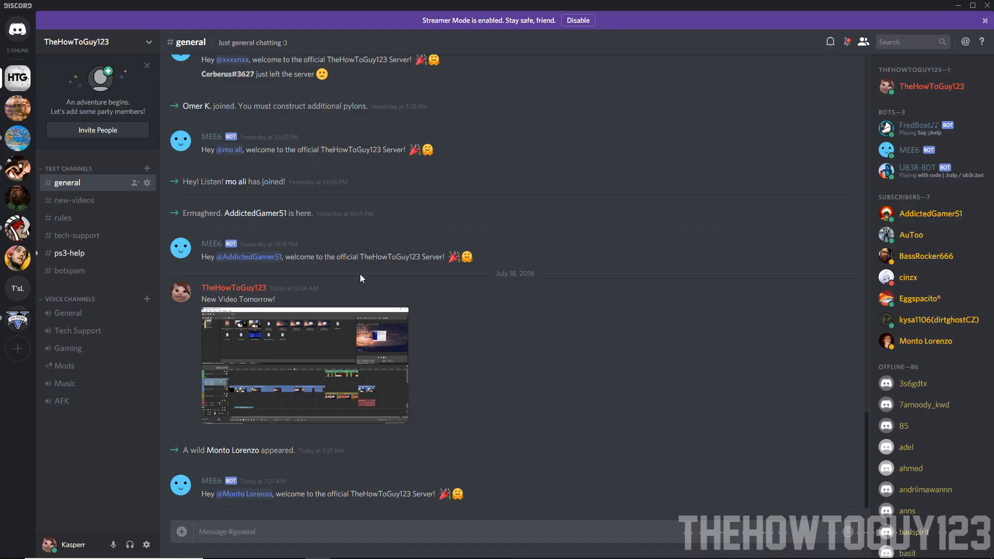
{"action": "scroll", "scroll_direction": "up", "scroll_amount": 3}
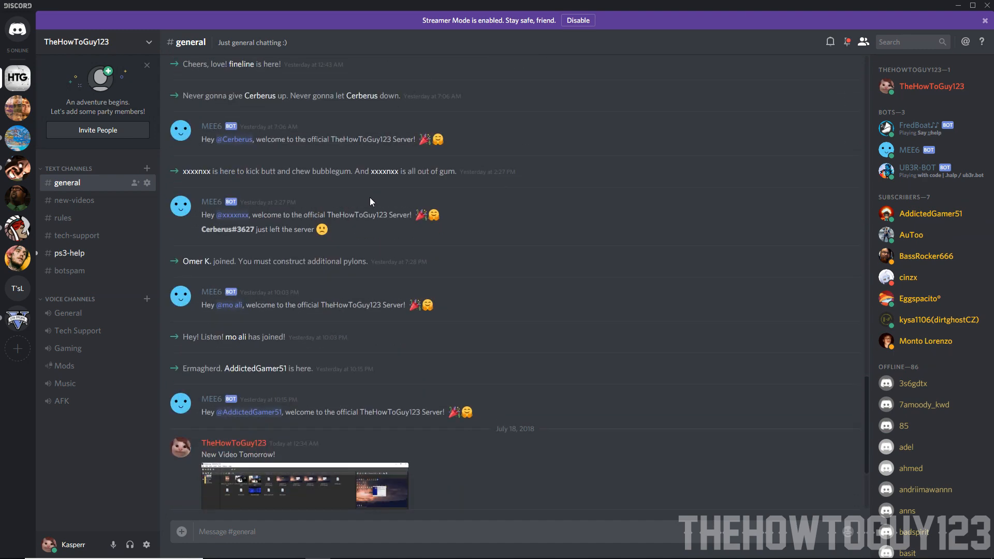
{"action": "scroll", "scroll_direction": "down", "scroll_amount": 3}
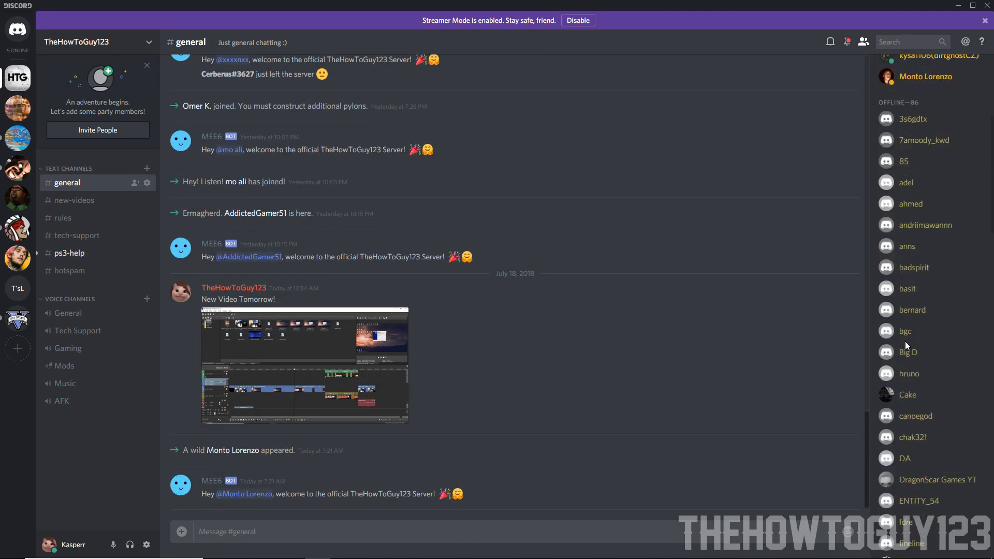
{"action": "scroll", "scroll_direction": "up", "scroll_amount": 3}
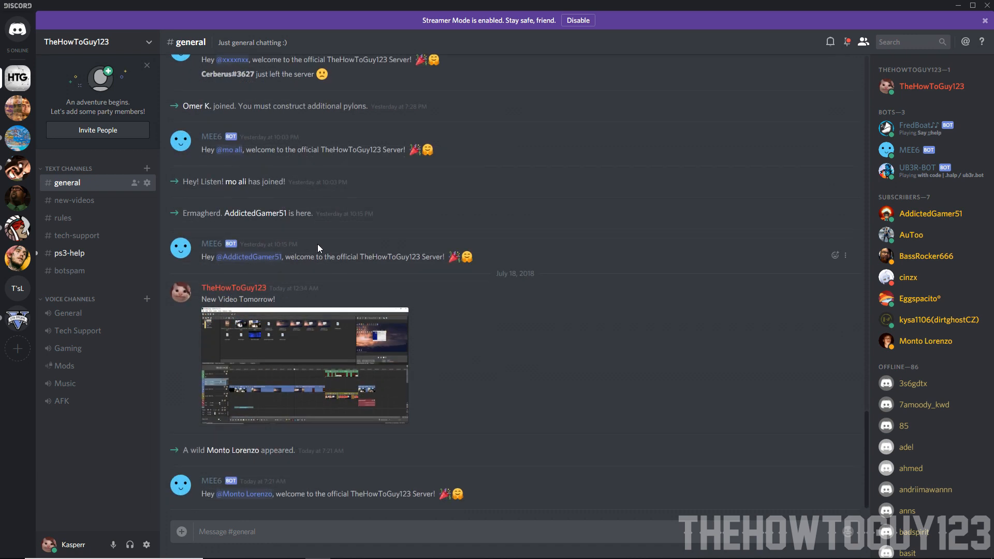
{"action": "mouse_move", "coordinate": [275, 271]}
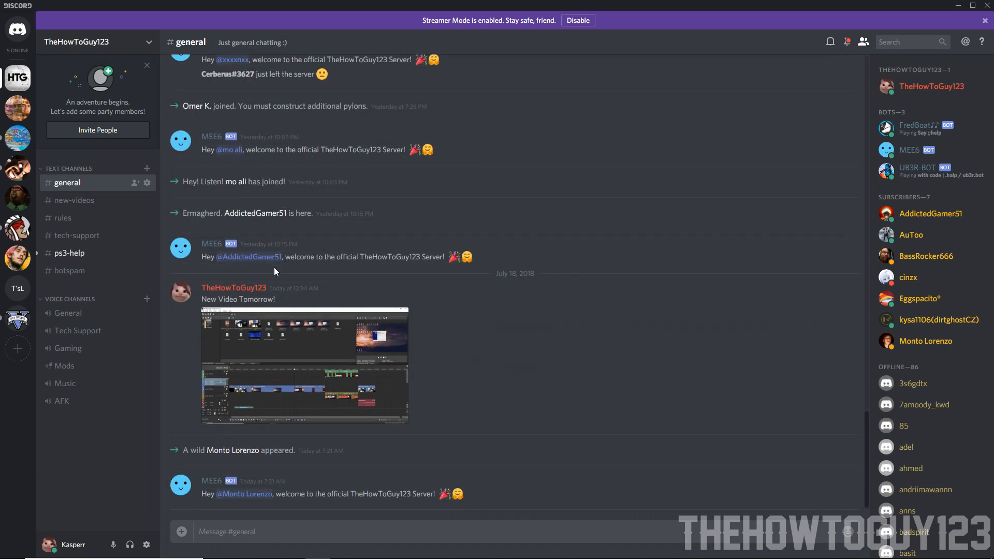
{"action": "mouse_move", "coordinate": [253, 281]}
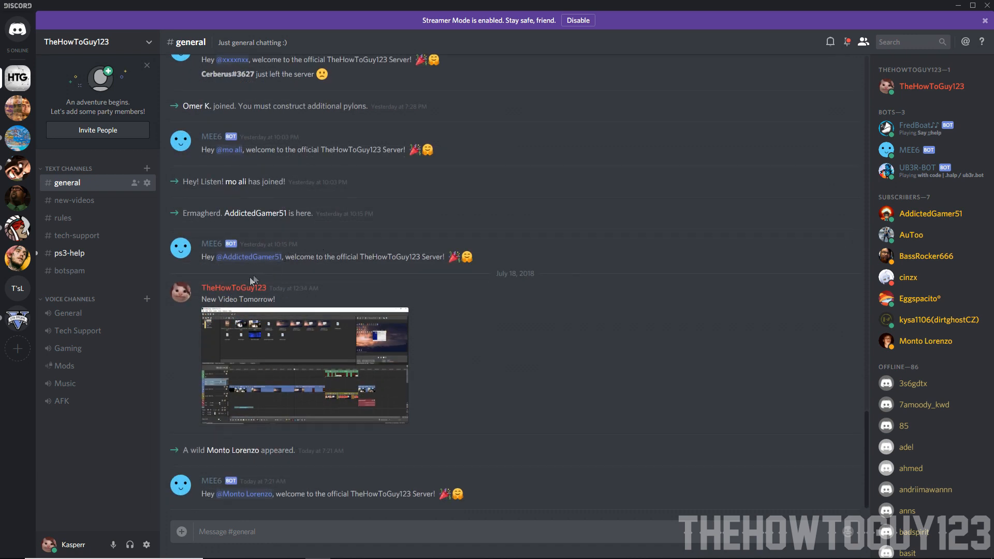
{"action": "mouse_move", "coordinate": [328, 243]}
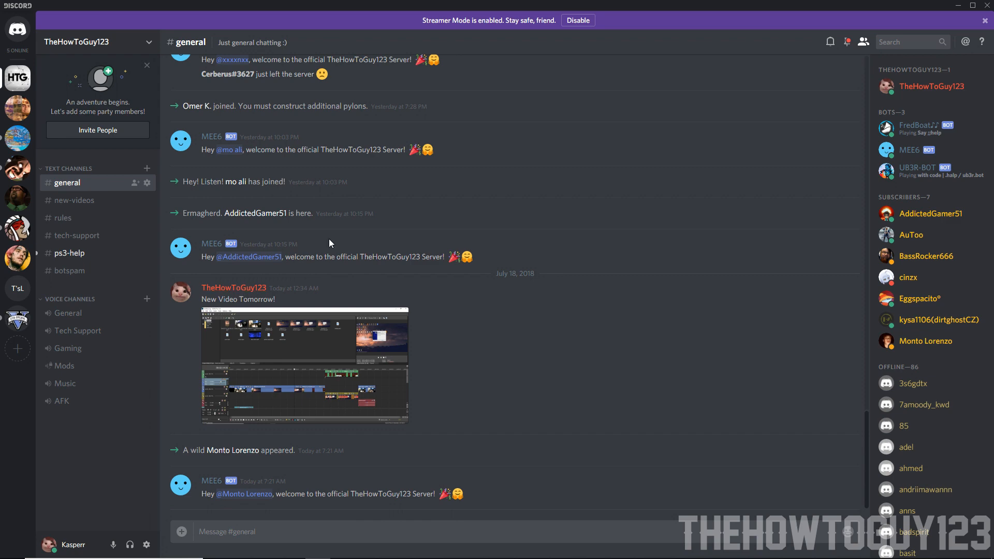
{"action": "scroll", "scroll_direction": "up", "scroll_amount": 3}
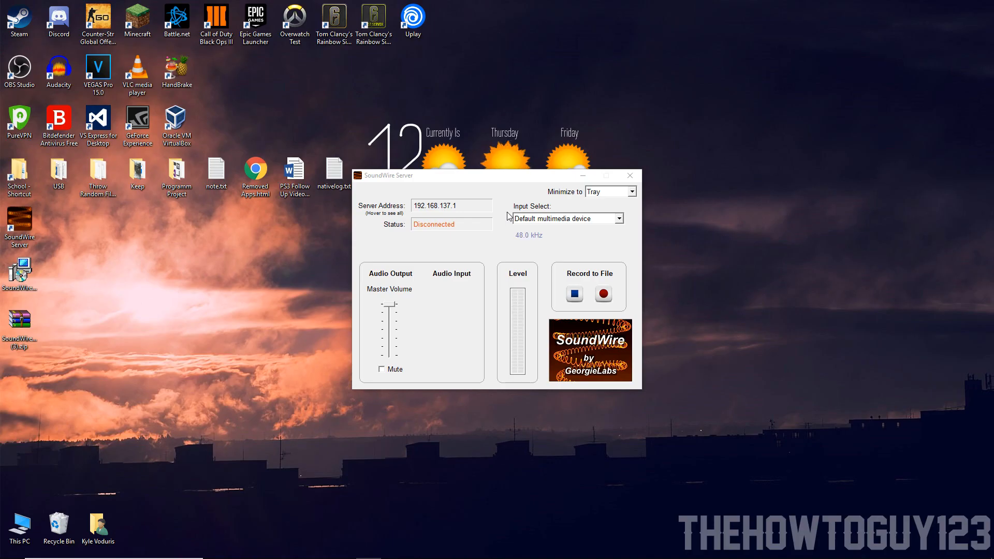
{"action": "mouse_move", "coordinate": [422, 250]}
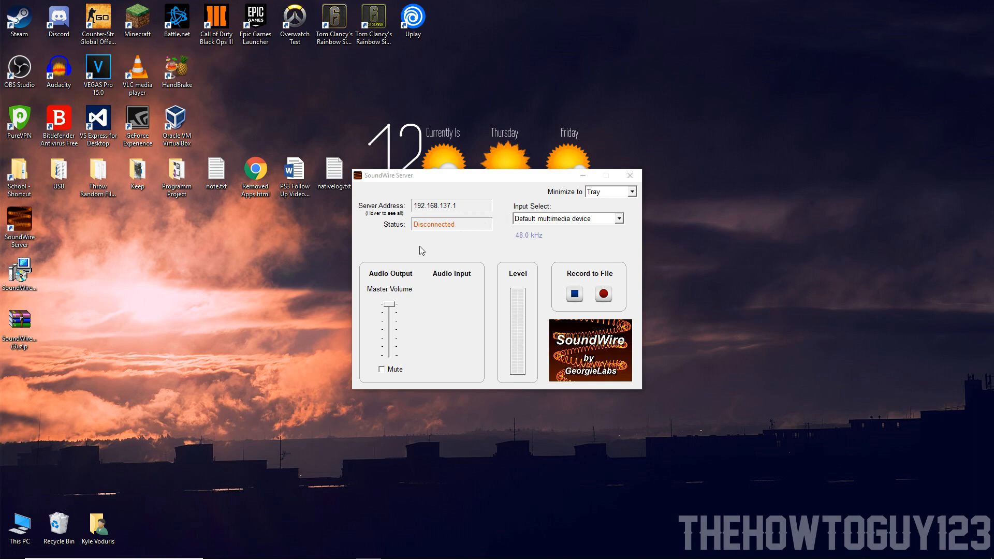